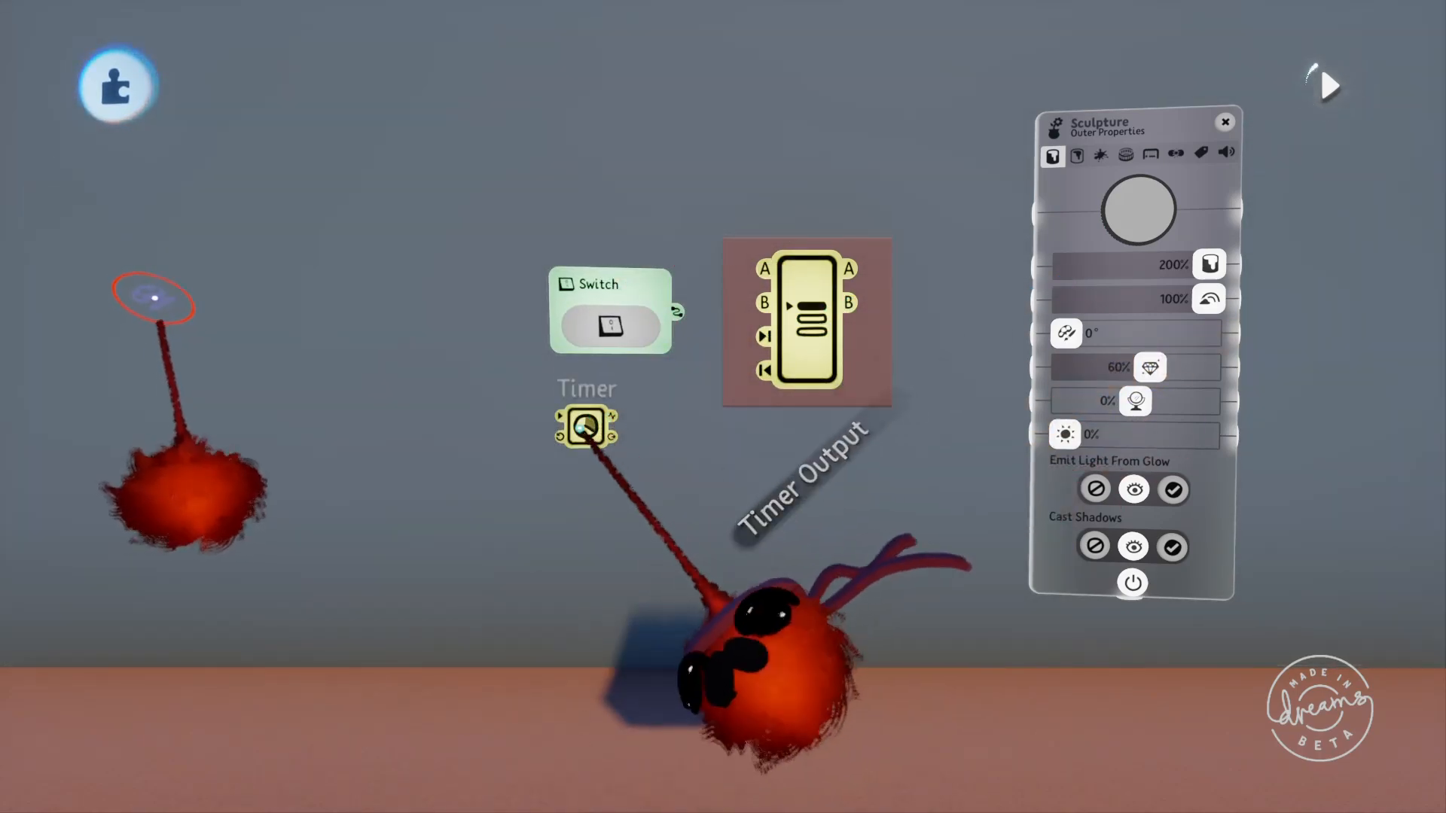
# - Wire the Timer into the Selector's Move to Next Output and feed outputs A–C to the cubes' red Tint Colour
pyautogui.click(585, 426)
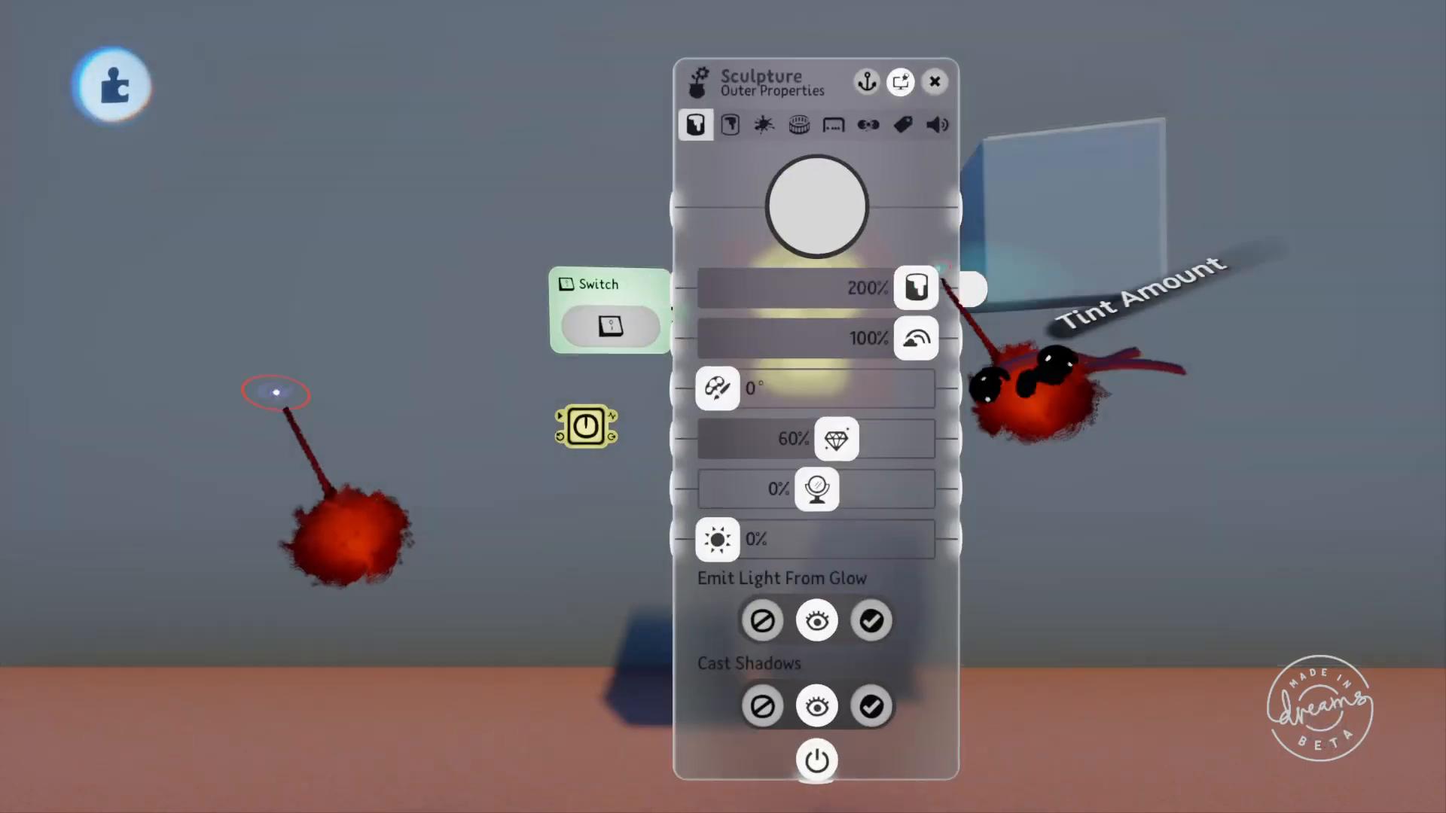
pyautogui.click(933, 82)
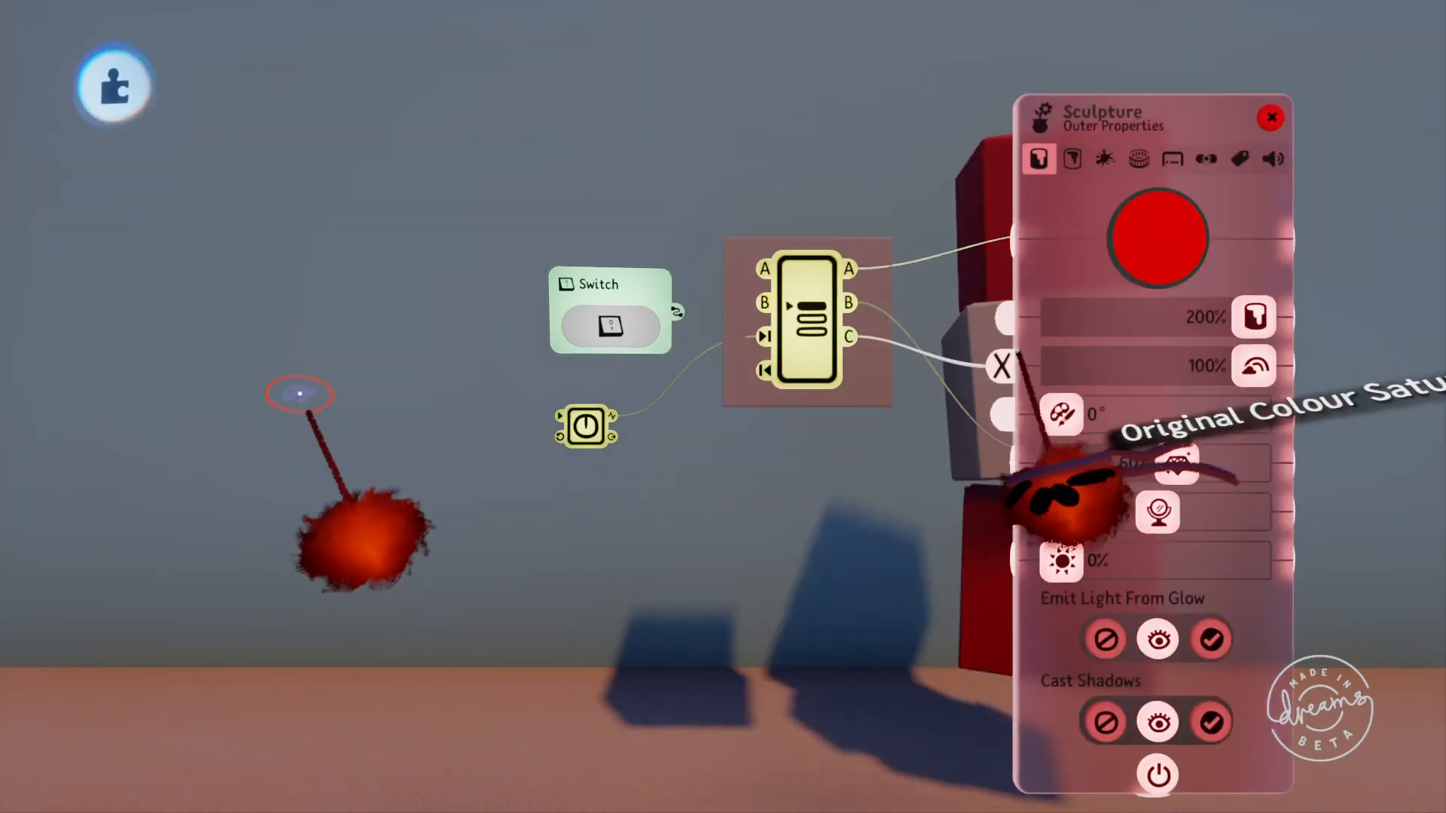
# - Connect the Switch output to the Selector input and preview the cubes lighting red in turn
pyautogui.click(1270, 117)
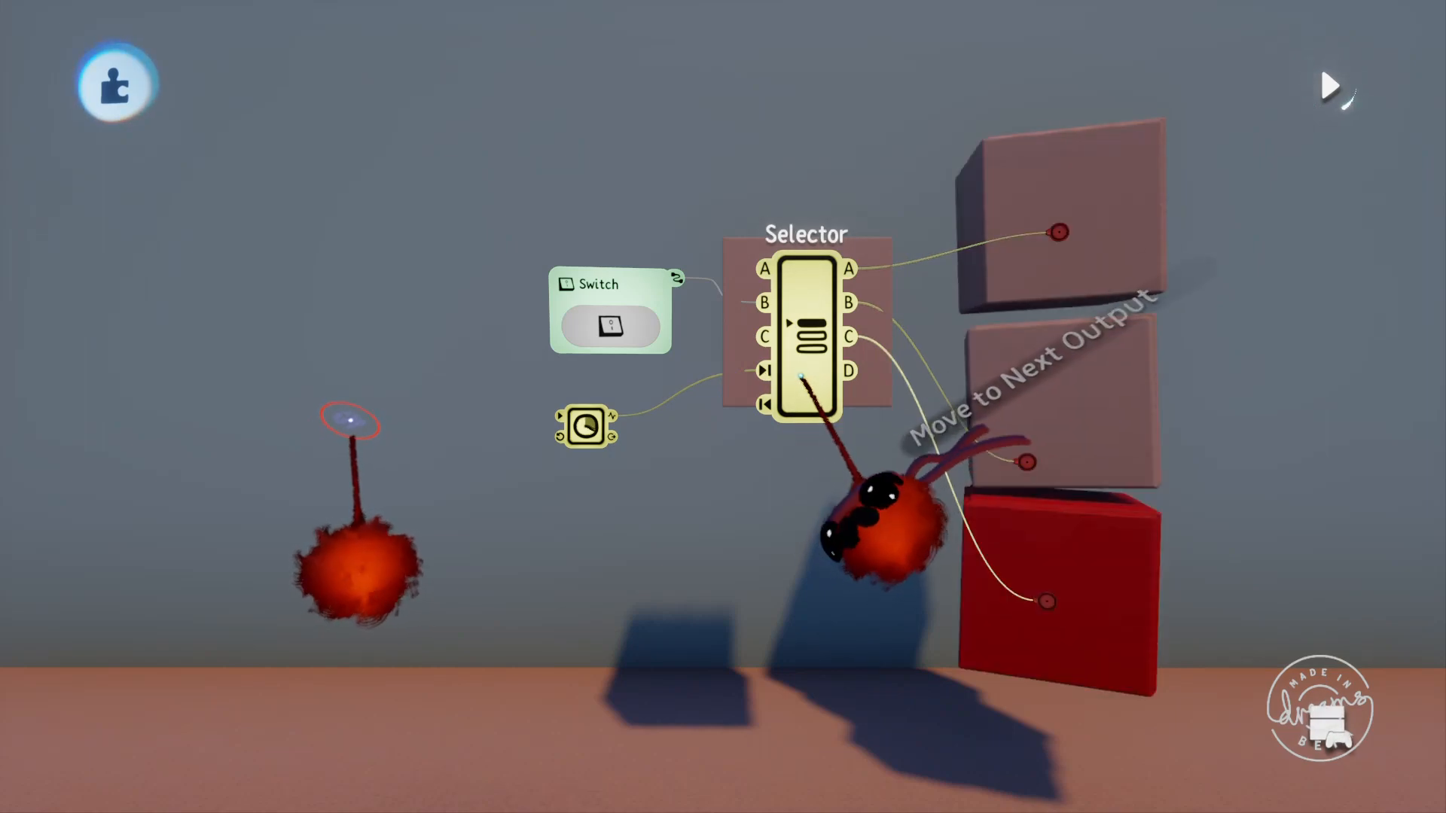
pyautogui.click(608, 325)
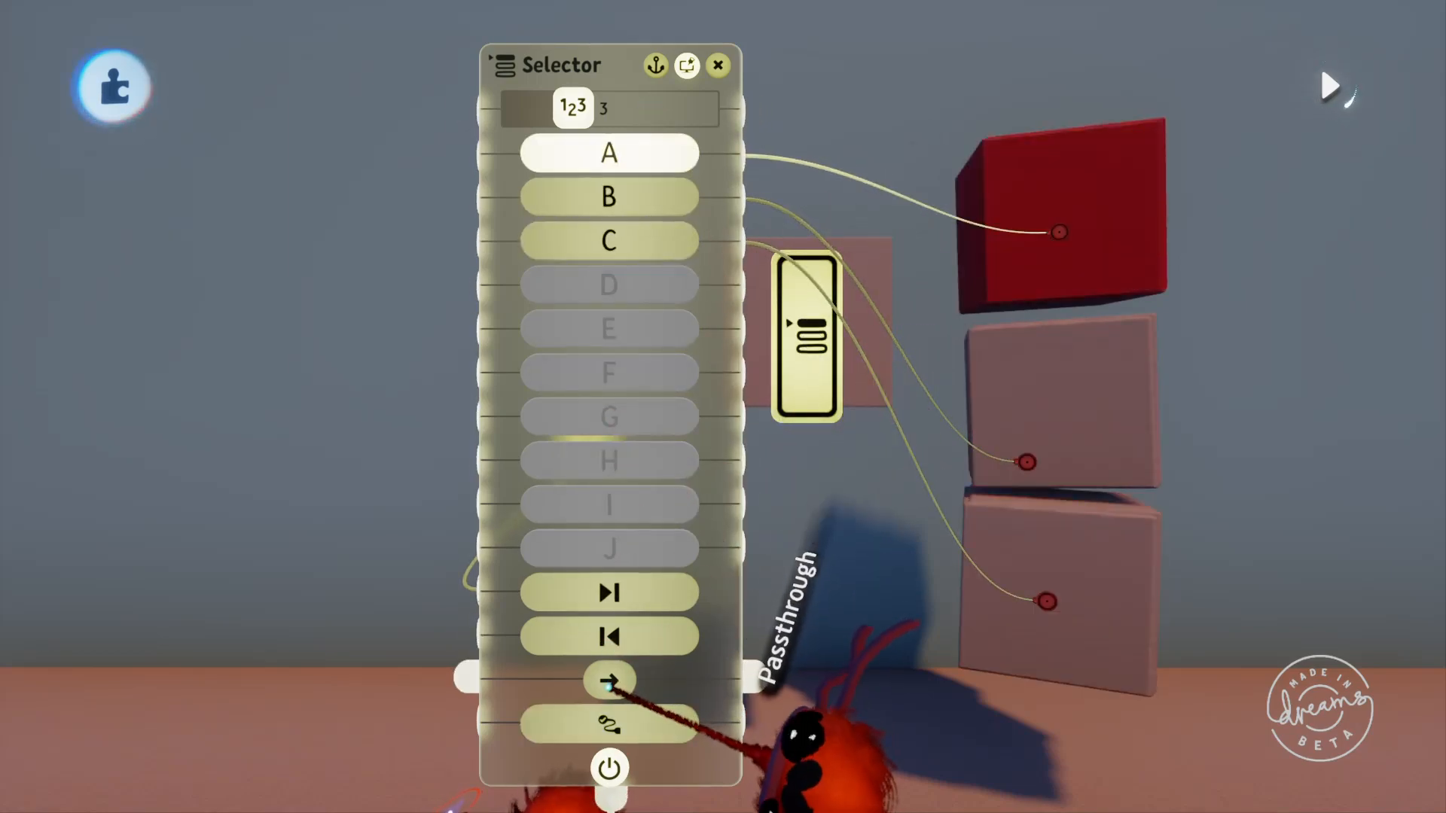
pyautogui.moveTo(608, 681)
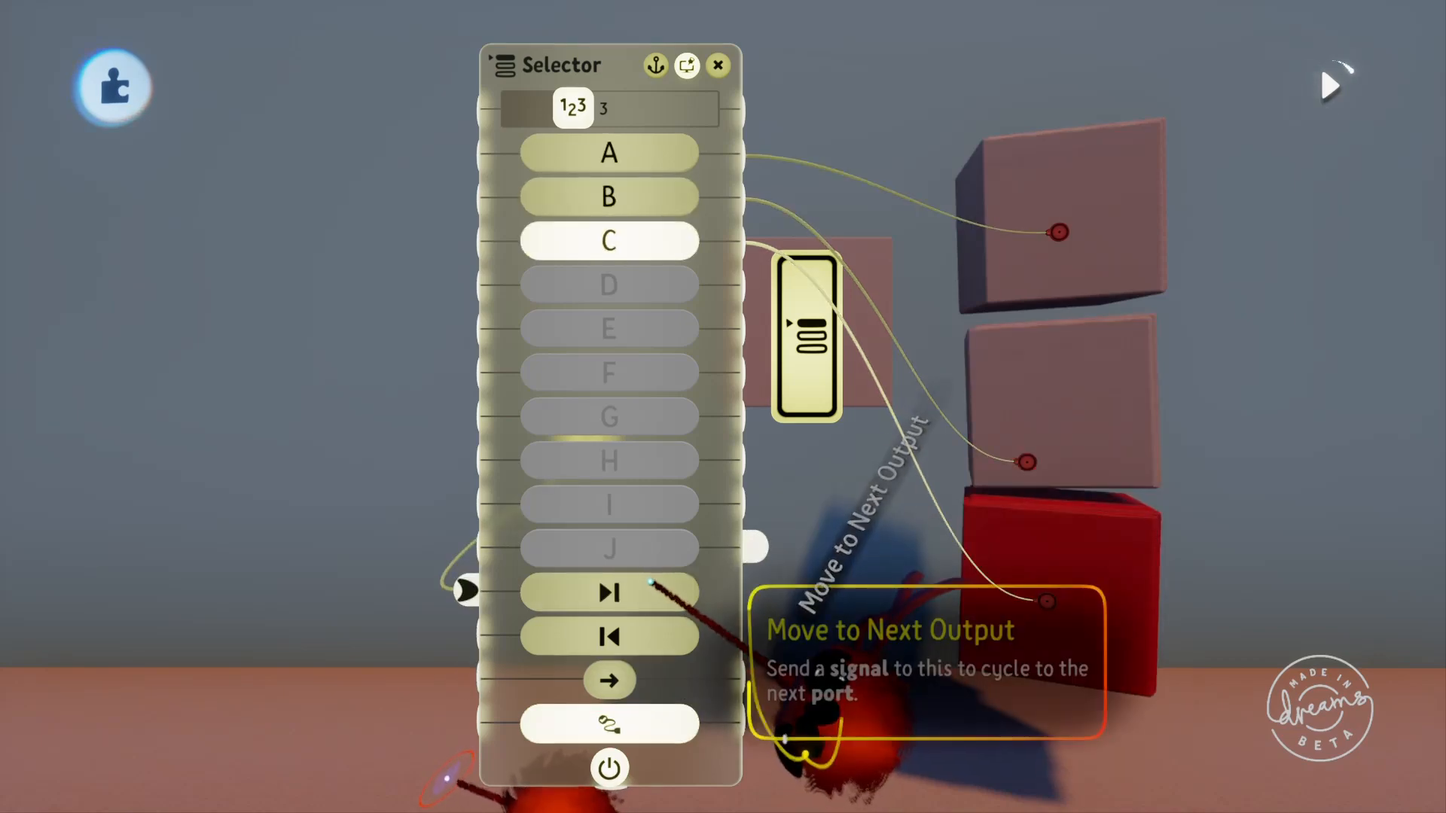
# - Set the Selector's Number of Outputs to 3 in its tweak menu
pyautogui.click(719, 65)
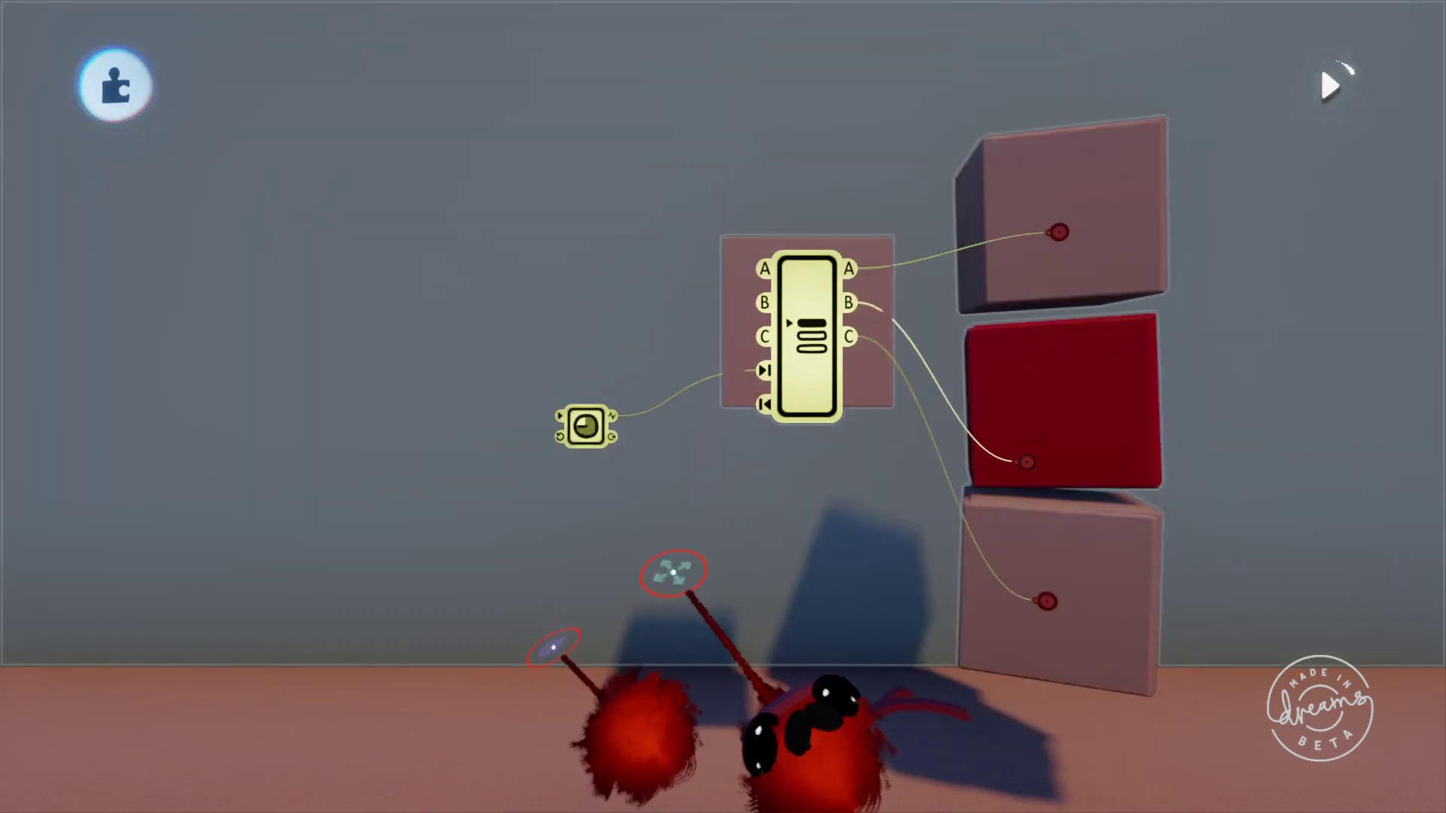